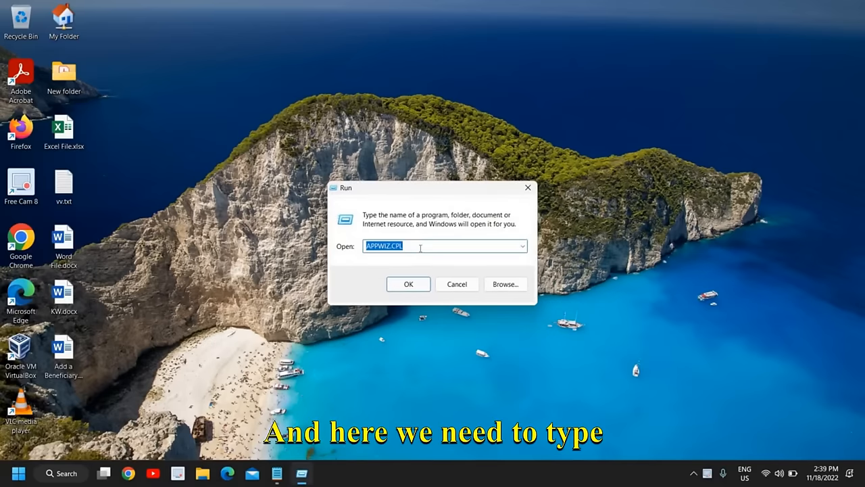
# Launch Network Connections by running ncpa.cpl from the Run dialog.
pyautogui.write('n')
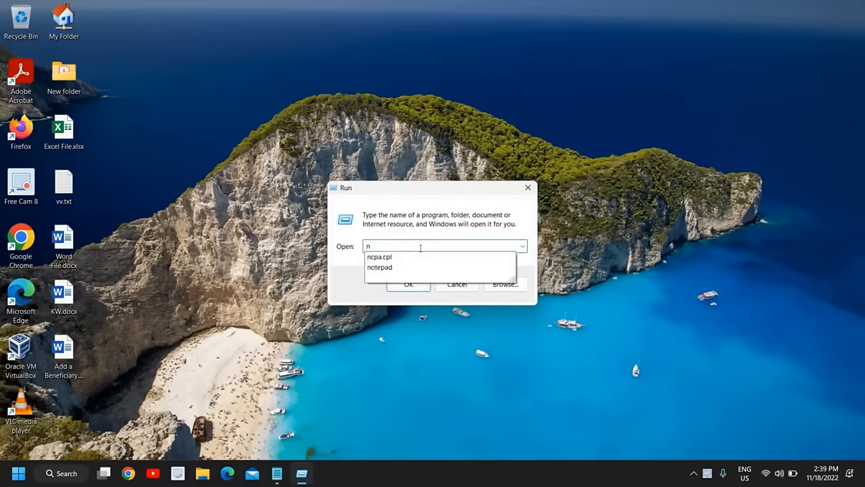
pyautogui.write('cpa.cpl')
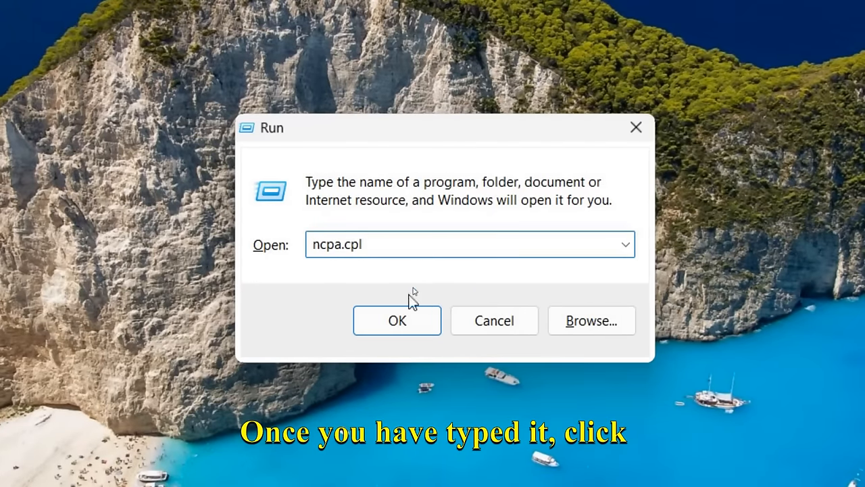
pyautogui.click(397, 320)
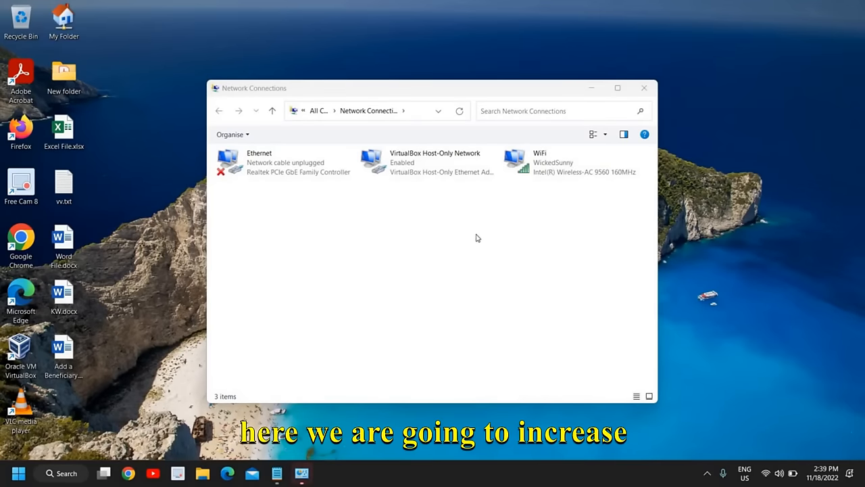
pyautogui.moveTo(304, 193)
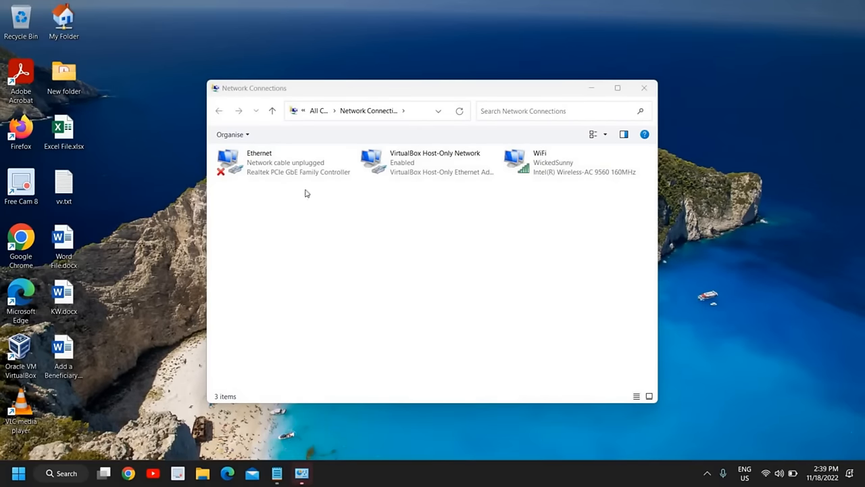
pyautogui.moveTo(584, 200)
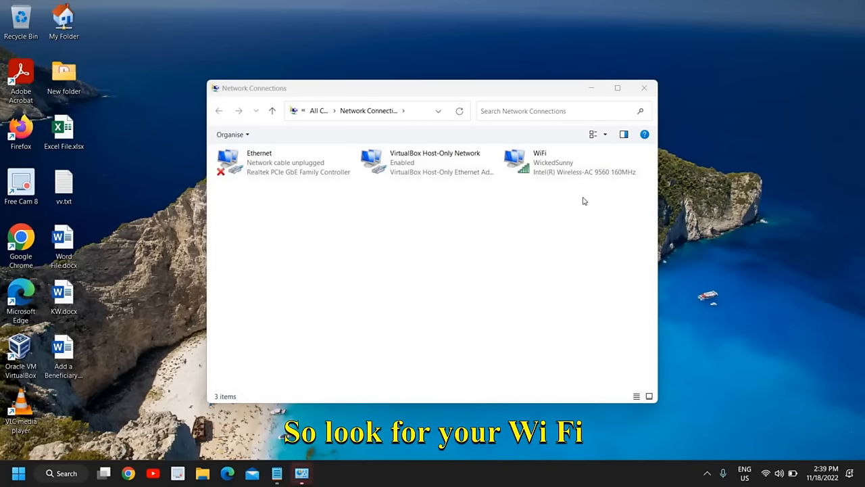
# Bring up the Properties dialog of the WiFi adapter in Network Connections.
pyautogui.click(570, 163)
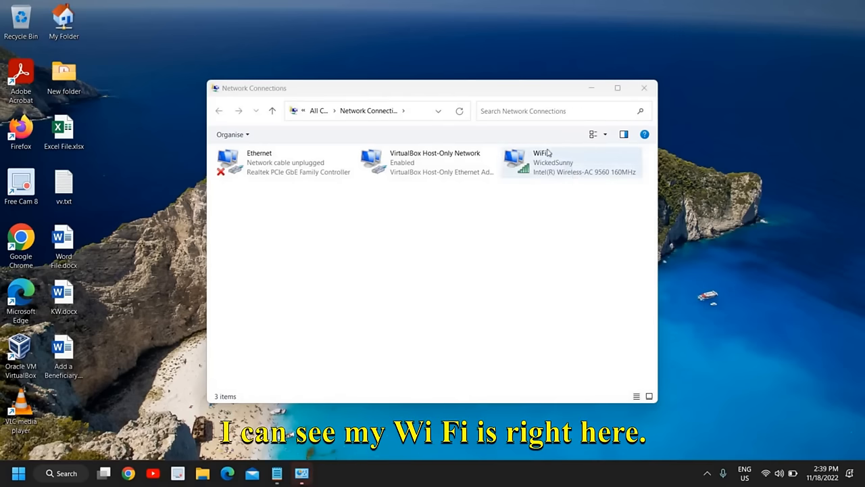
pyautogui.moveTo(551, 168)
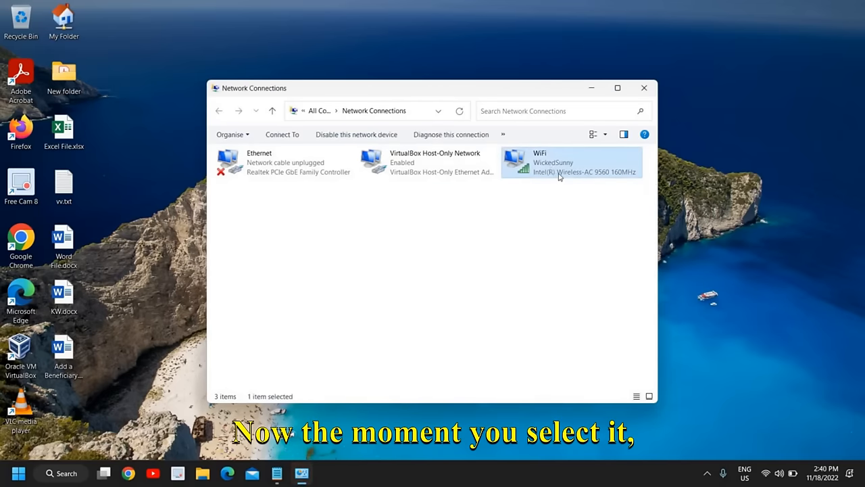
pyautogui.rightClick(571, 162)
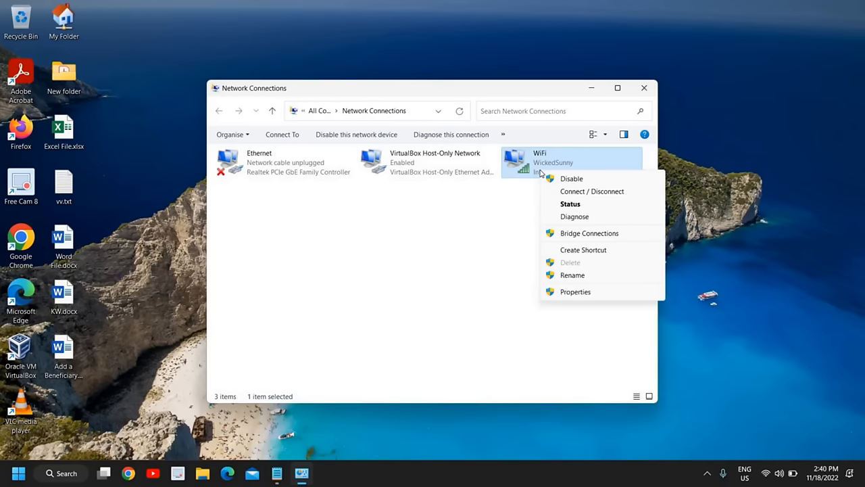
pyautogui.moveTo(573, 170)
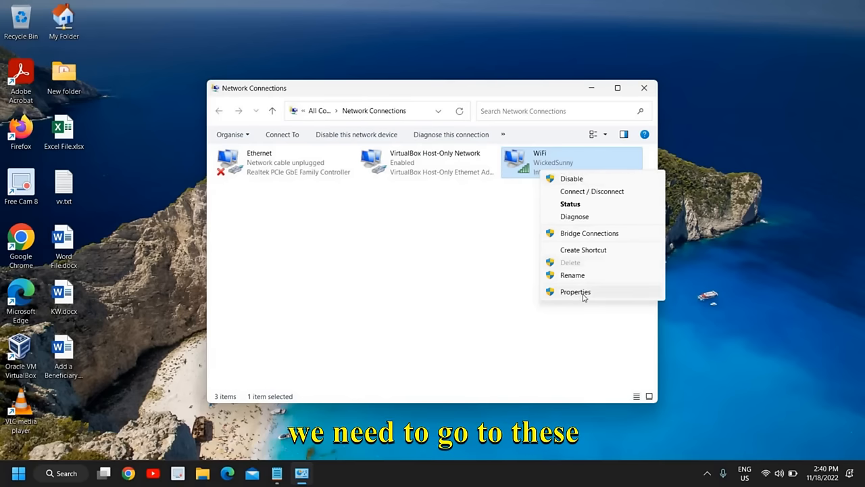
pyautogui.click(575, 292)
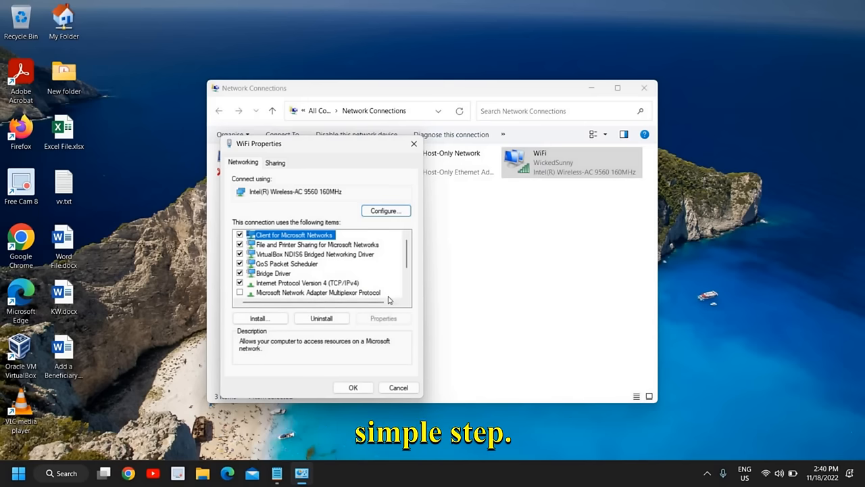
# Show the IPv4 properties of the WiFi connection, listing DNS 1.1.1.1 and 1.0.0.1.
pyautogui.click(307, 283)
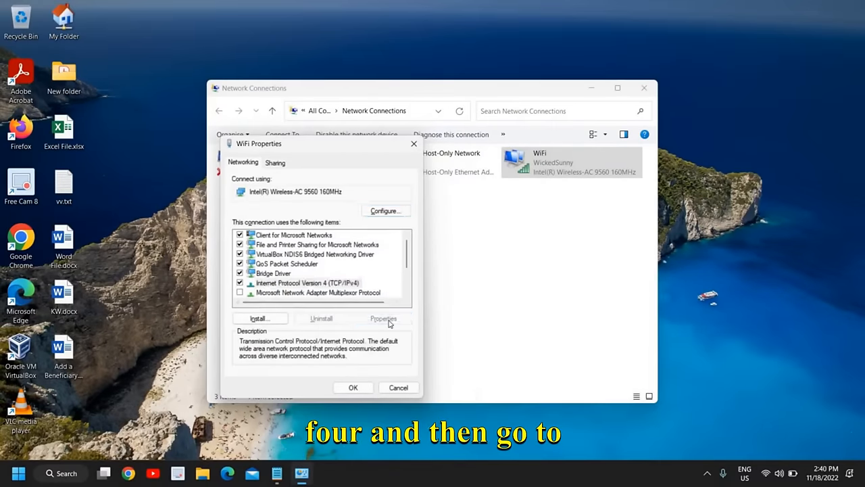
pyautogui.click(384, 319)
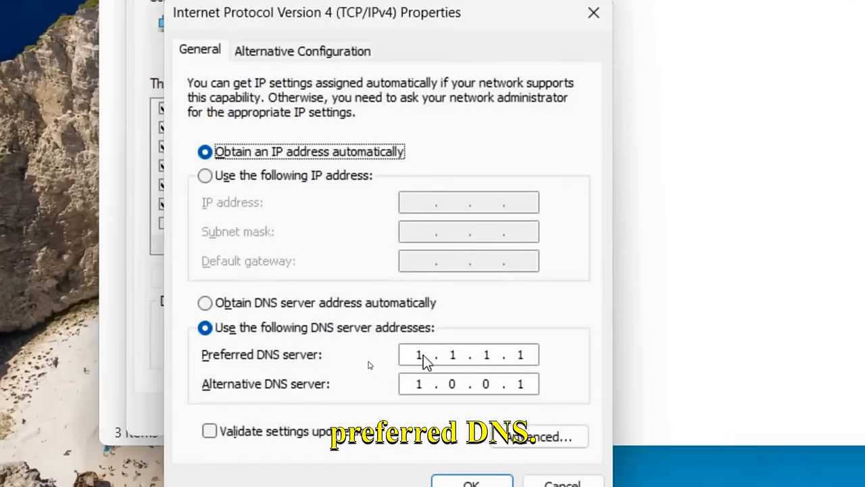
pyautogui.moveTo(381, 372)
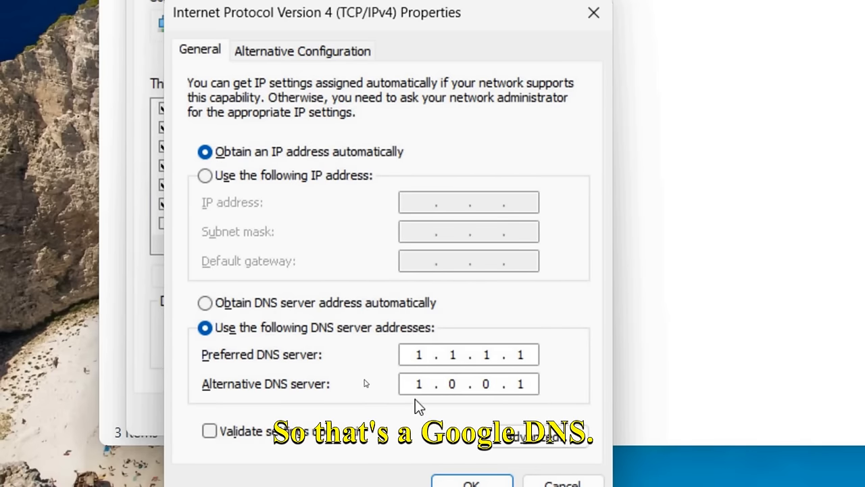
pyautogui.moveTo(403, 385)
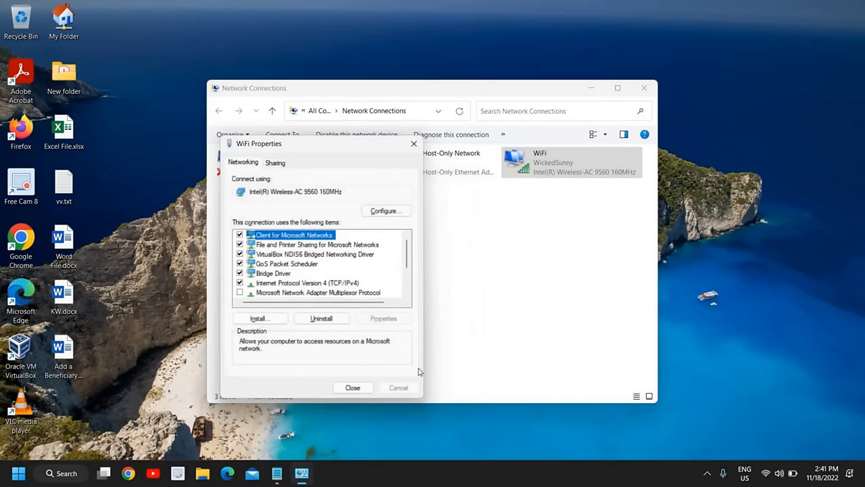
# Save the DNS change and reach the Intel Wireless-AC 9560 adapter's device properties via Configure.
pyautogui.click(352, 387)
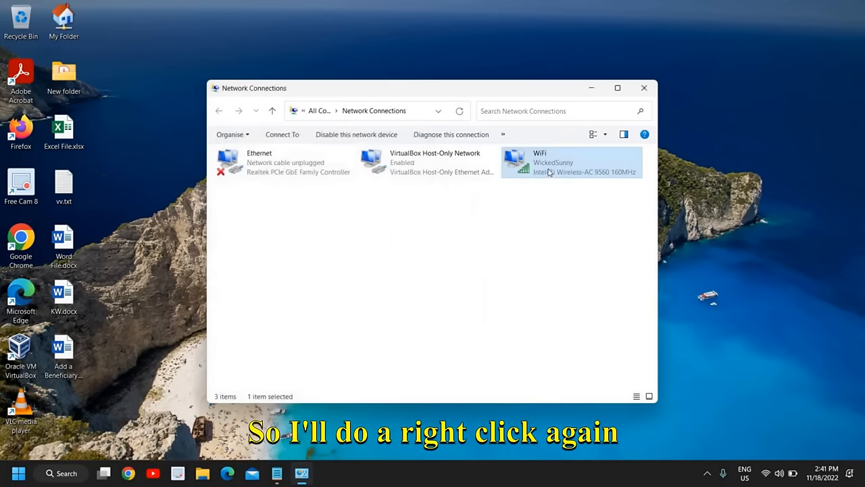
pyautogui.rightClick(571, 163)
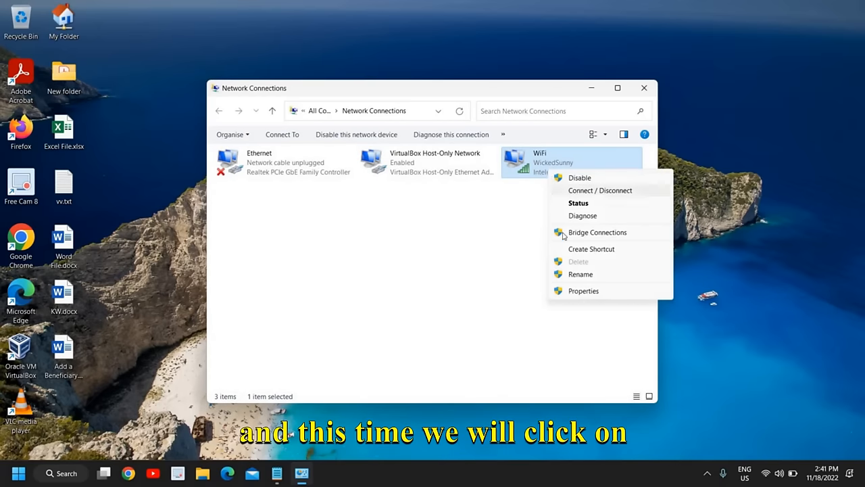
pyautogui.click(583, 291)
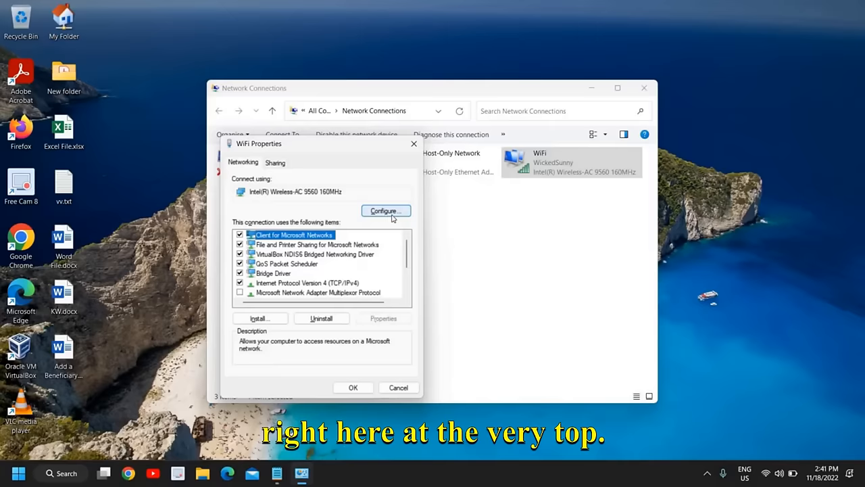
pyautogui.click(386, 210)
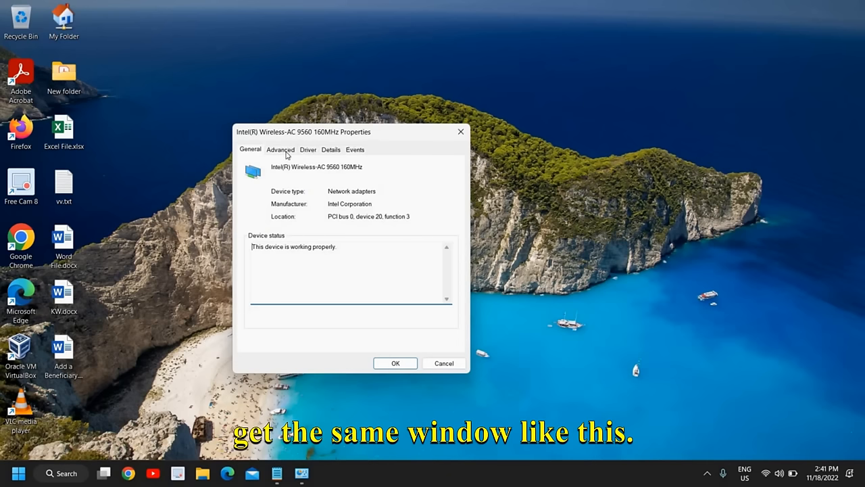
# In the Advanced settings, set Fat Channel Intolerant to Disabled.
pyautogui.click(280, 149)
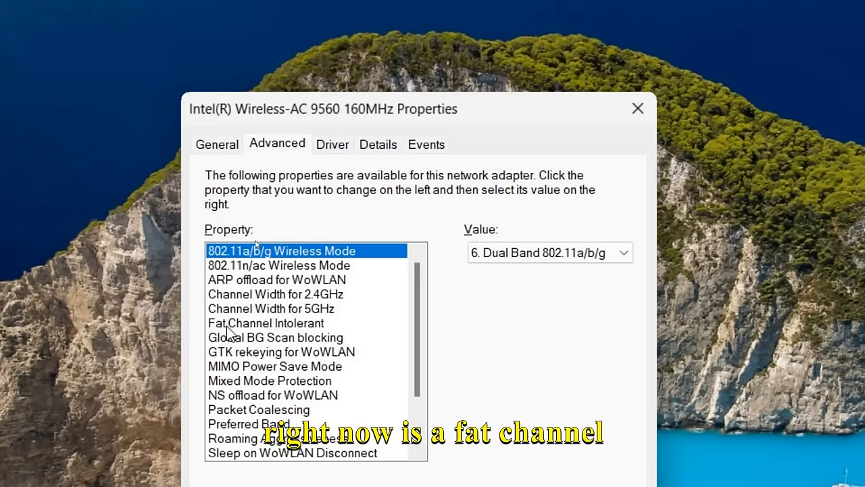
pyautogui.click(265, 321)
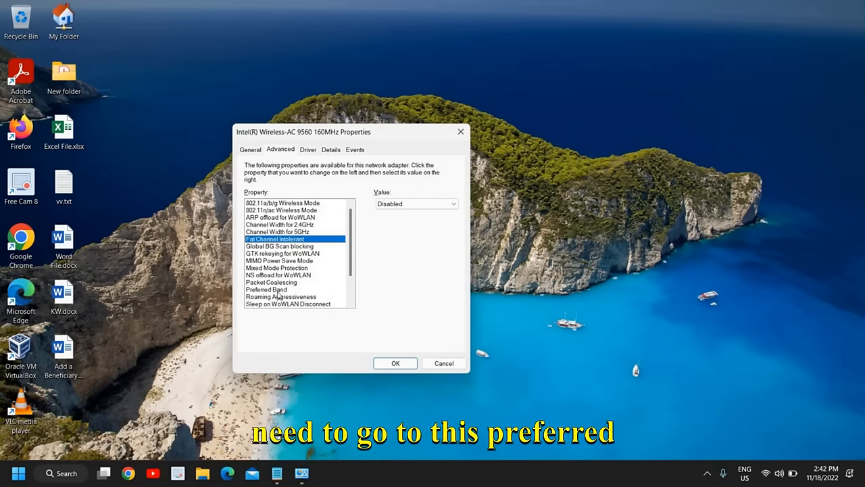
# Set Preferred Band to 3. Prefer 5GHz band.
pyautogui.click(267, 289)
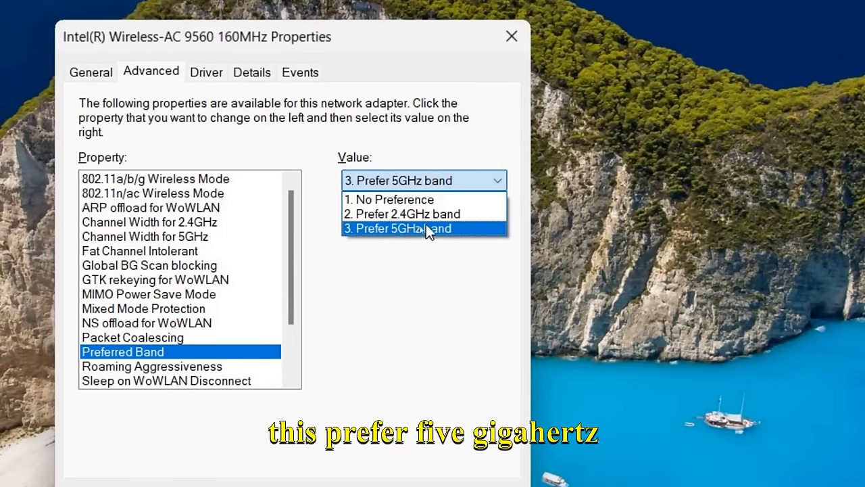
pyautogui.click(398, 227)
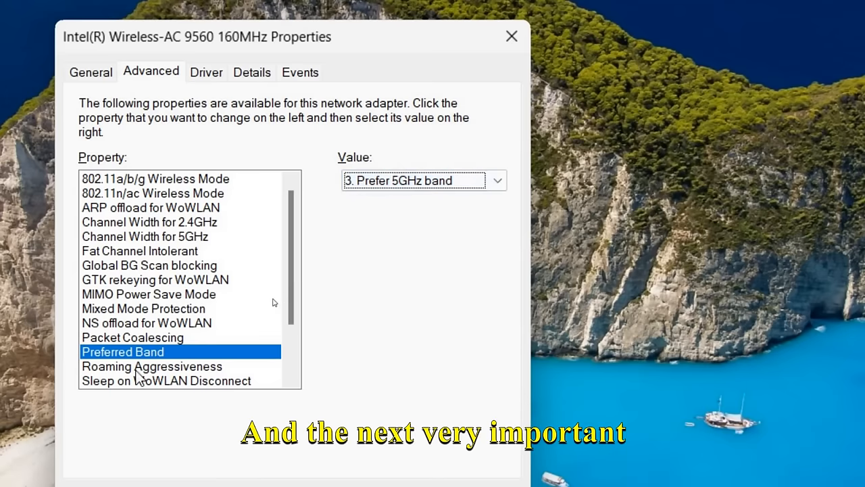
# Set Roaming Aggressiveness to 1. Lowest.
pyautogui.click(151, 365)
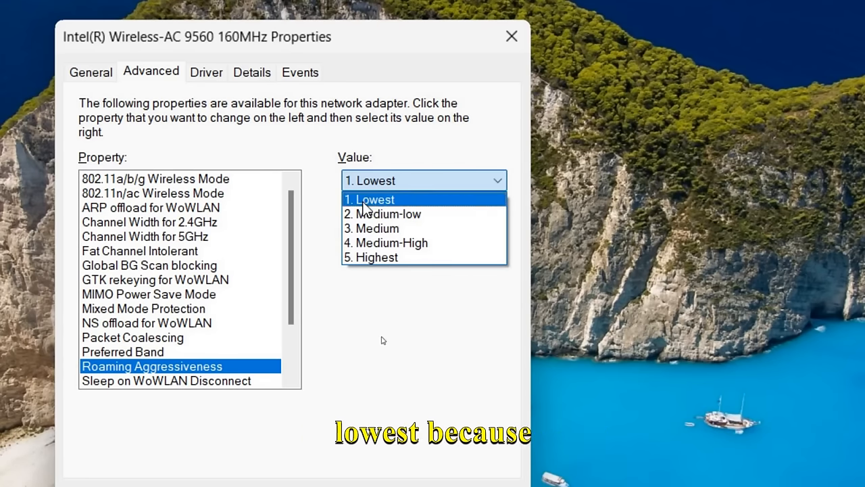
pyautogui.click(369, 198)
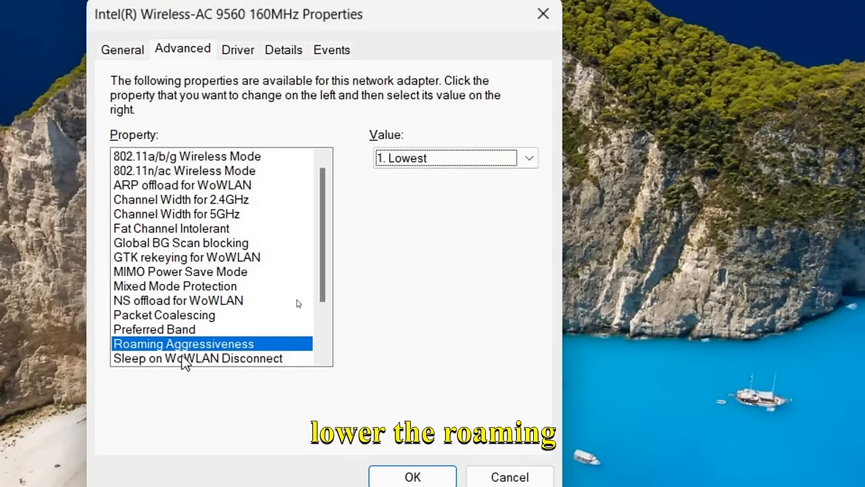
pyautogui.moveTo(213, 358)
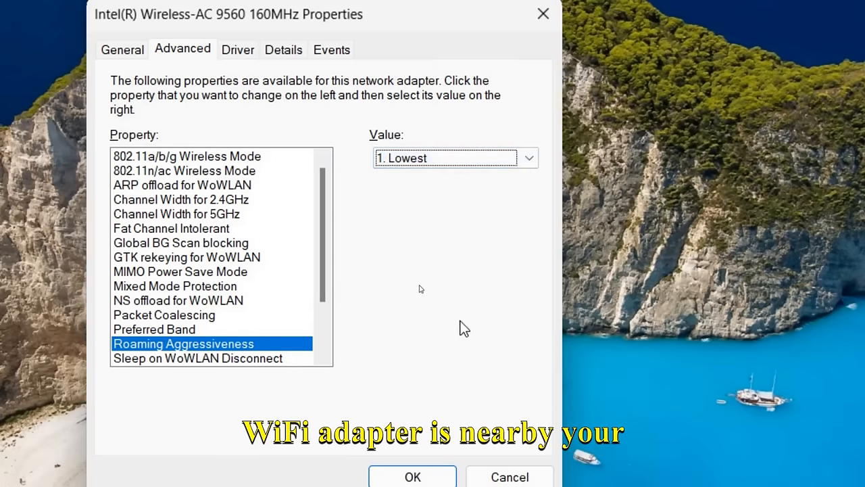
pyautogui.moveTo(452, 246)
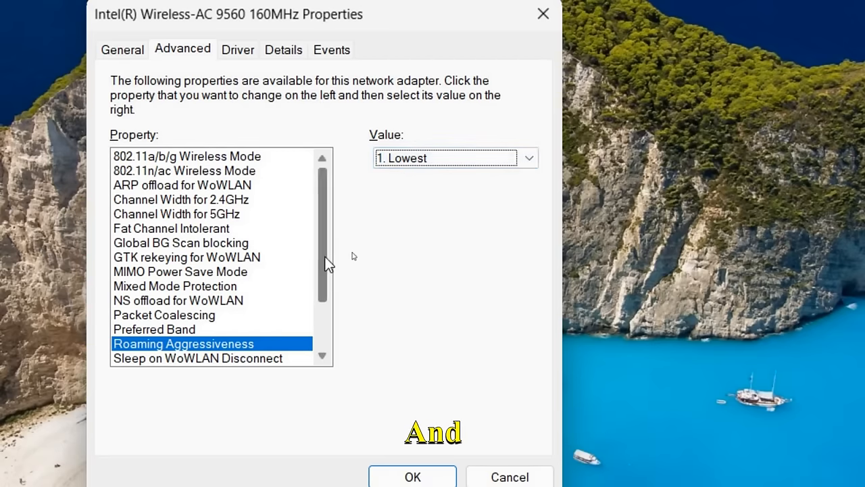
pyautogui.scroll(-3)
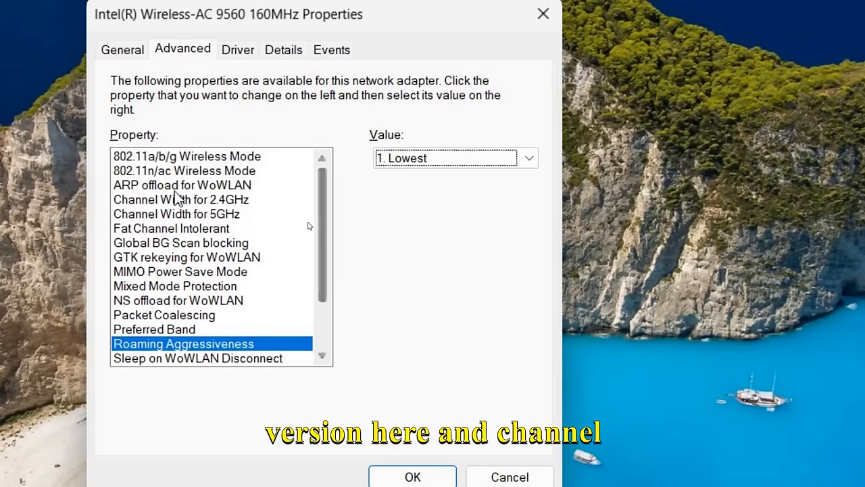
pyautogui.click(181, 199)
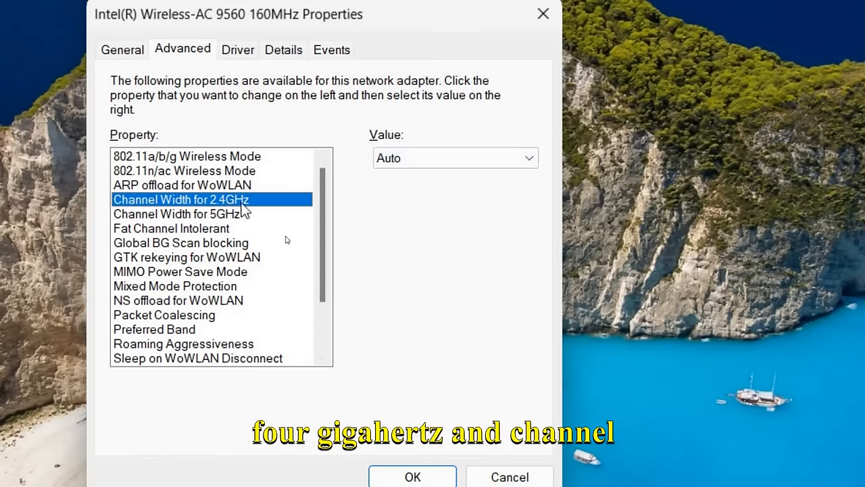
pyautogui.click(176, 213)
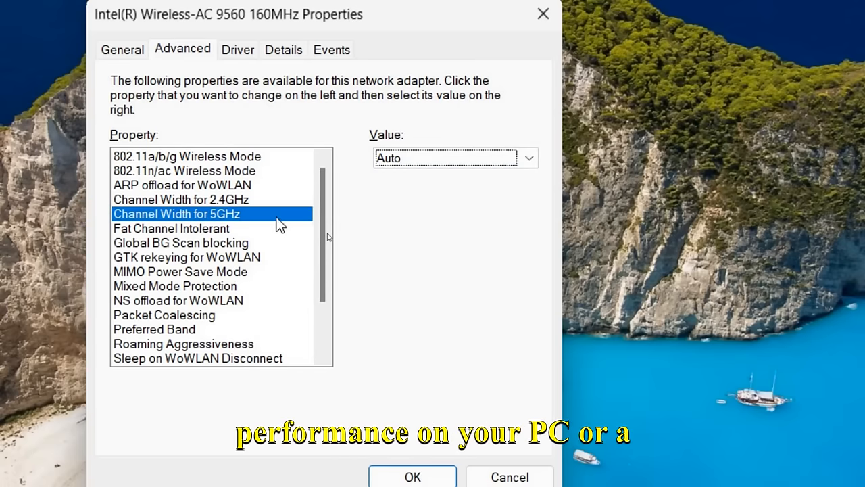
pyautogui.moveTo(284, 243)
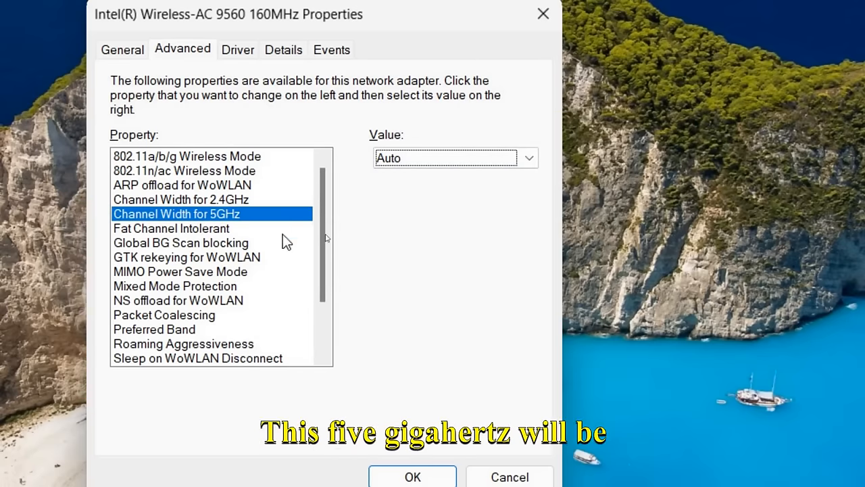
pyautogui.moveTo(264, 219)
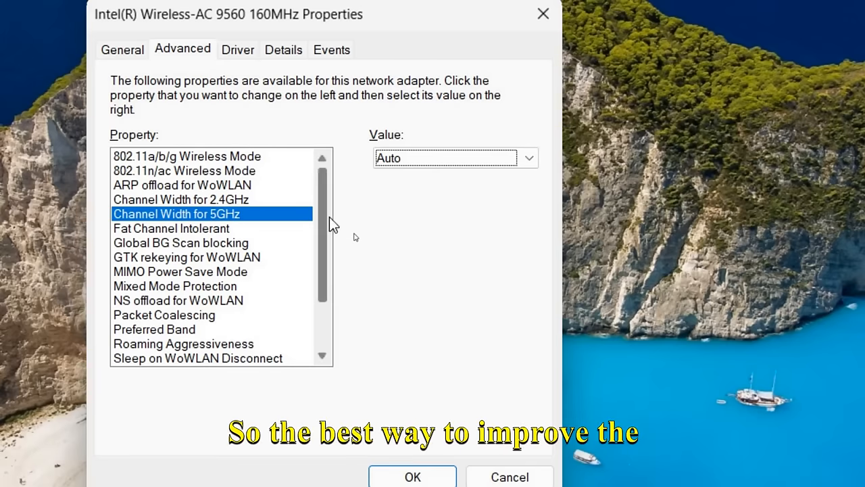
pyautogui.moveTo(294, 219)
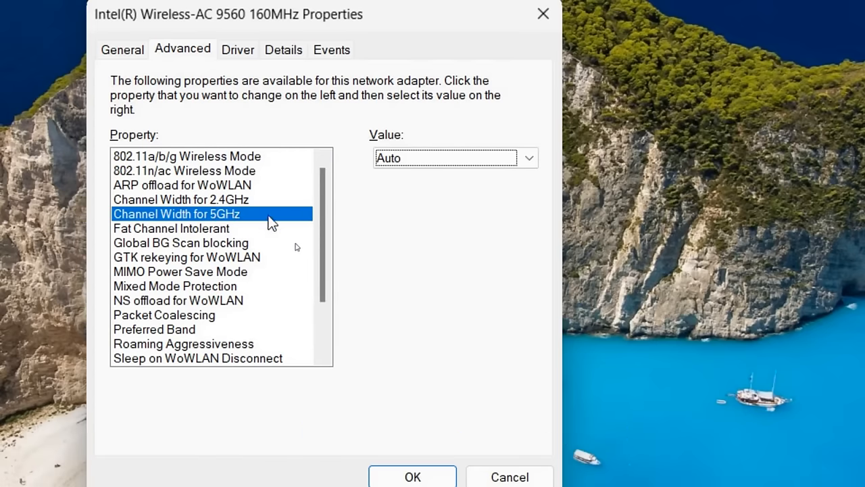
# Verify Fat Channel Intolerant, Preferred Band and Roaming Aggressiveness values and apply them with OK.
pyautogui.click(170, 227)
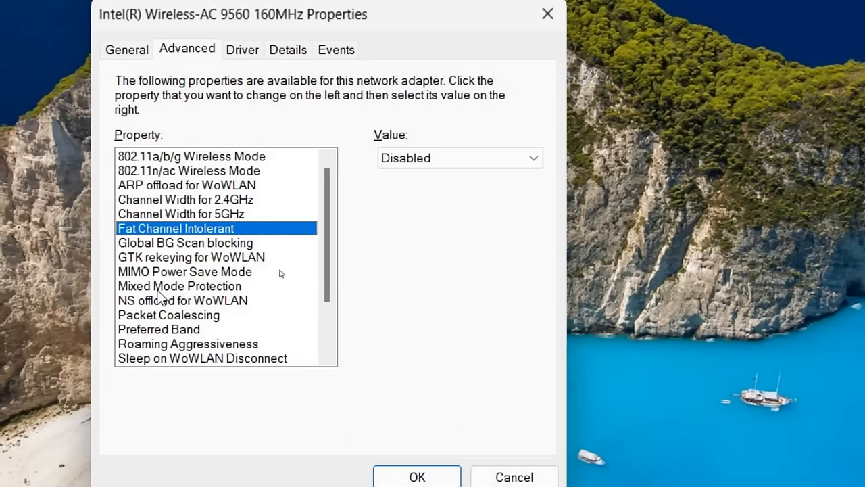
pyautogui.click(158, 330)
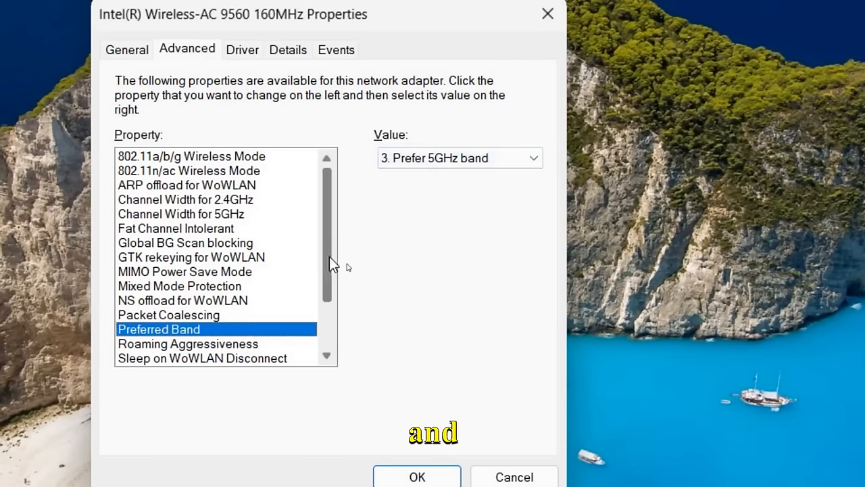
pyautogui.click(188, 270)
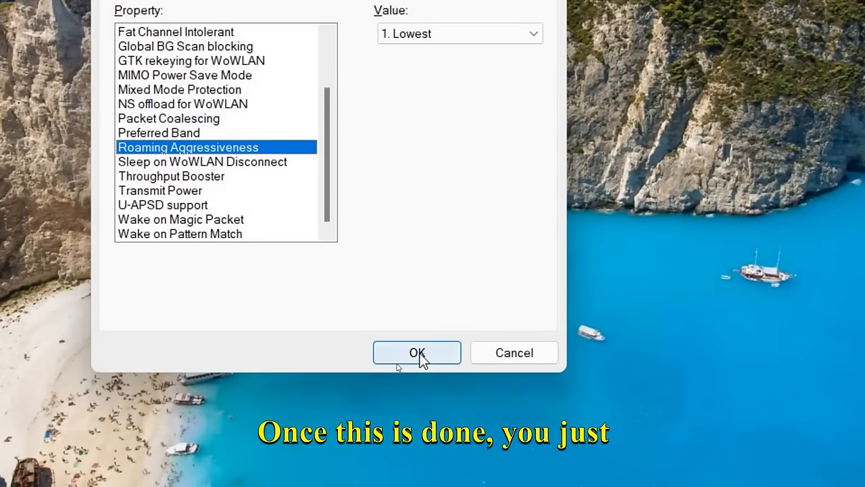
pyautogui.click(417, 352)
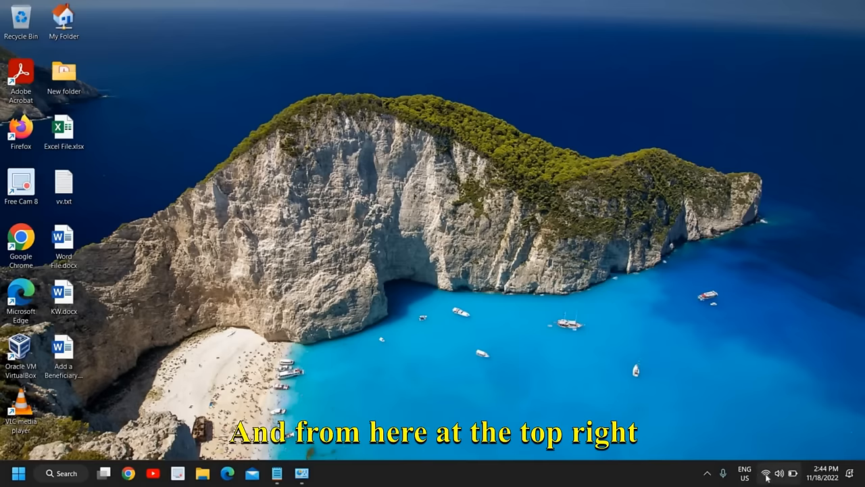
pyautogui.click(765, 473)
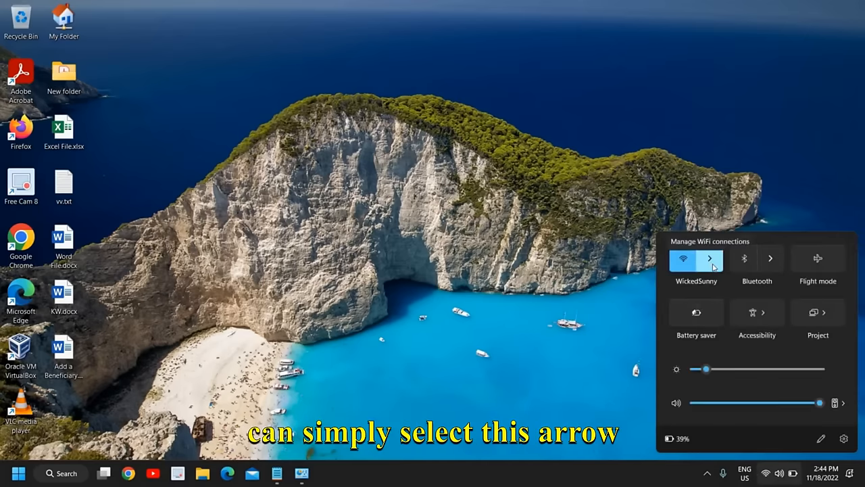
pyautogui.click(709, 259)
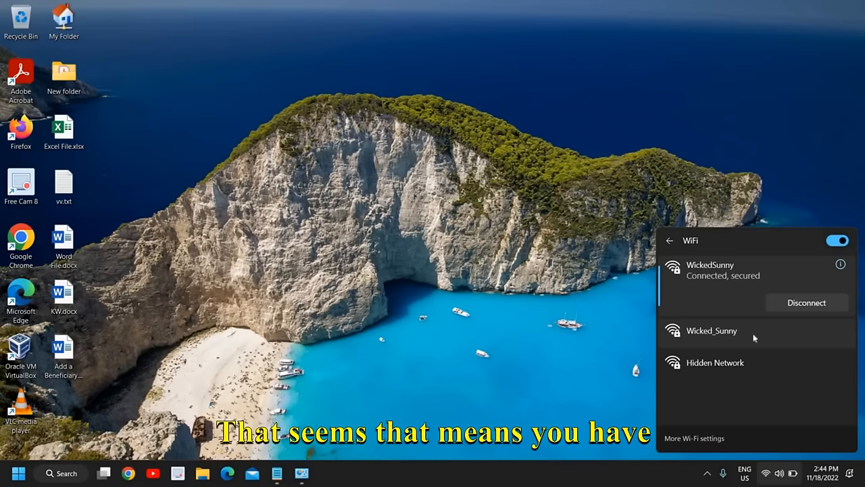
pyautogui.moveTo(598, 373)
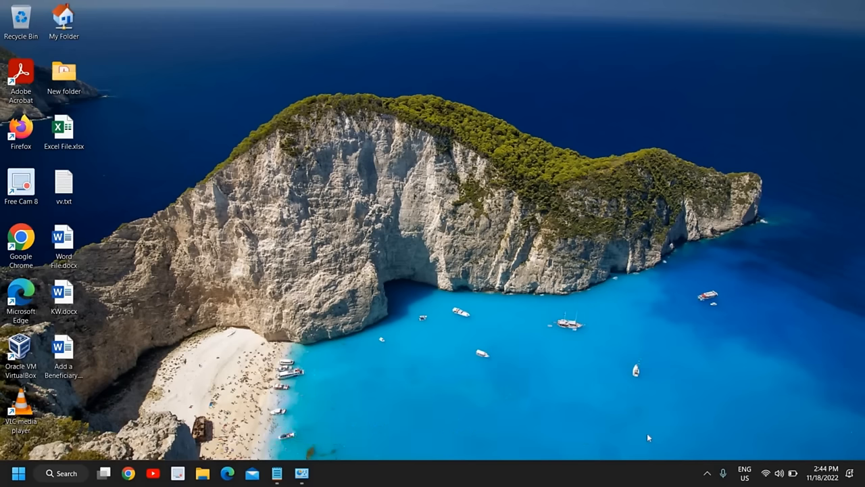
pyautogui.moveTo(430, 359)
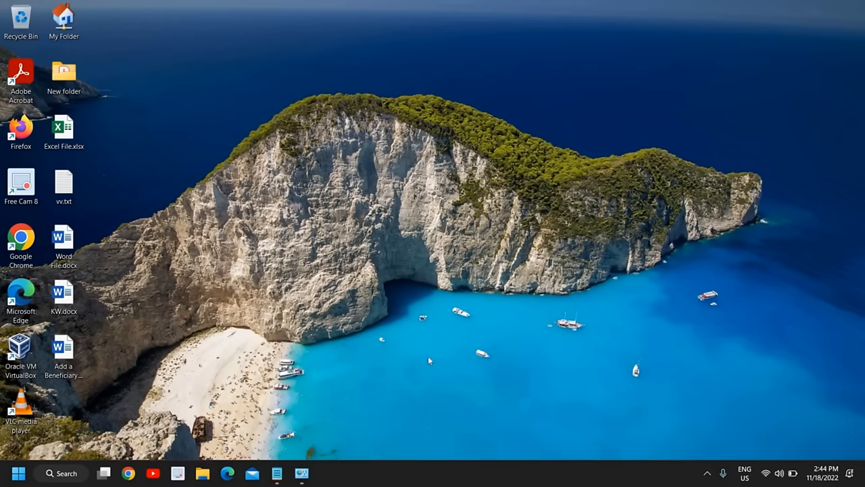